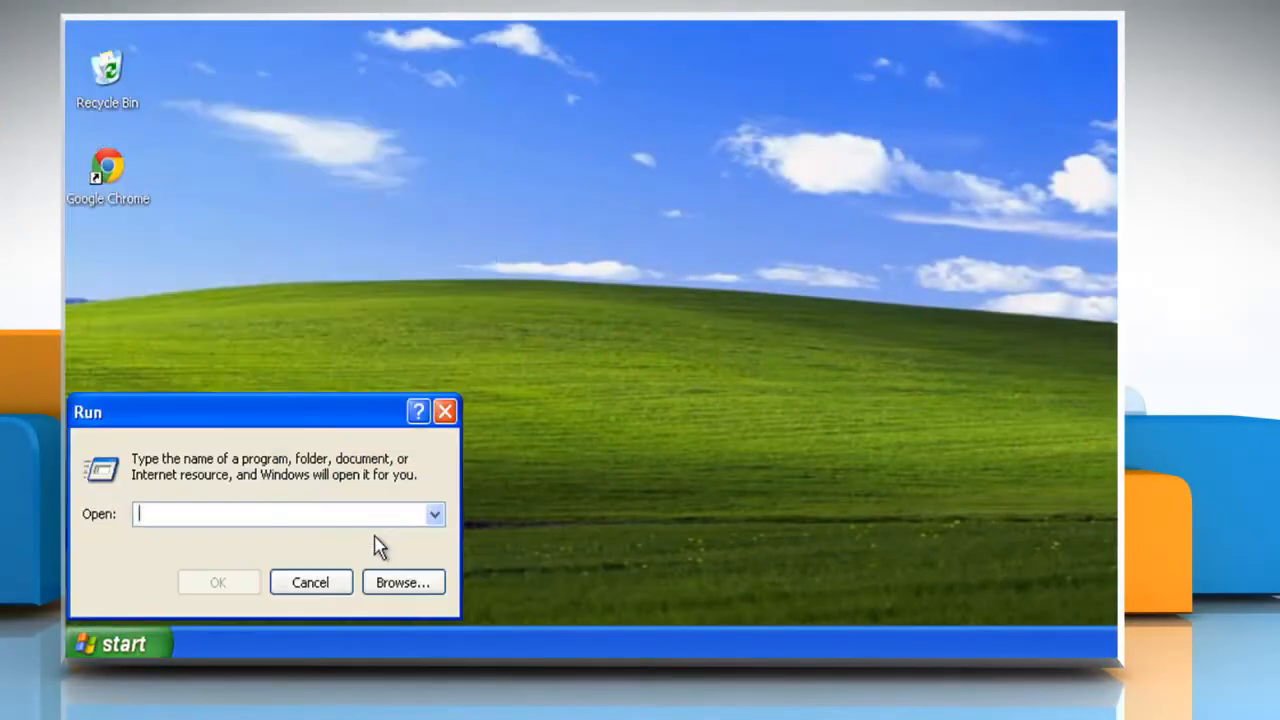
Run the path %userprofile%\local settings\application data\google\chrome\user data to reach Chrome's user data folder.
type("%userprofile%\\local setting")
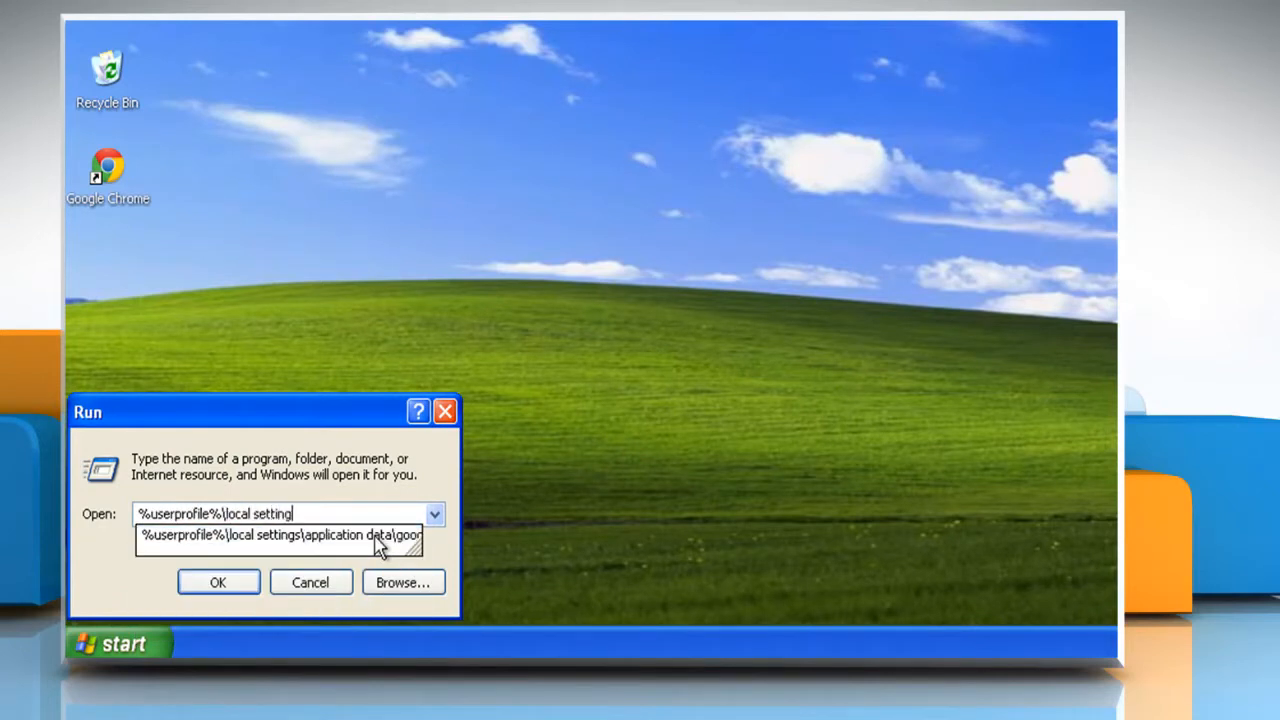
type("s\\application data\\google\\chrome")
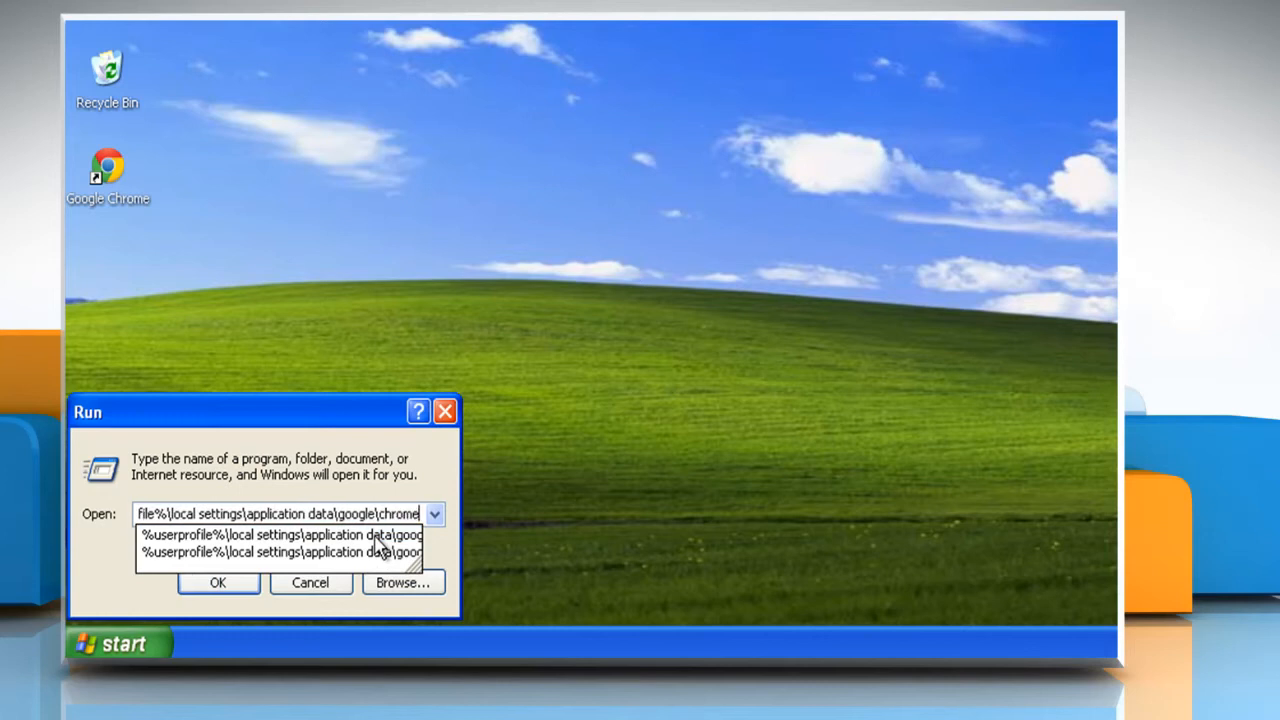
type("\\user data")
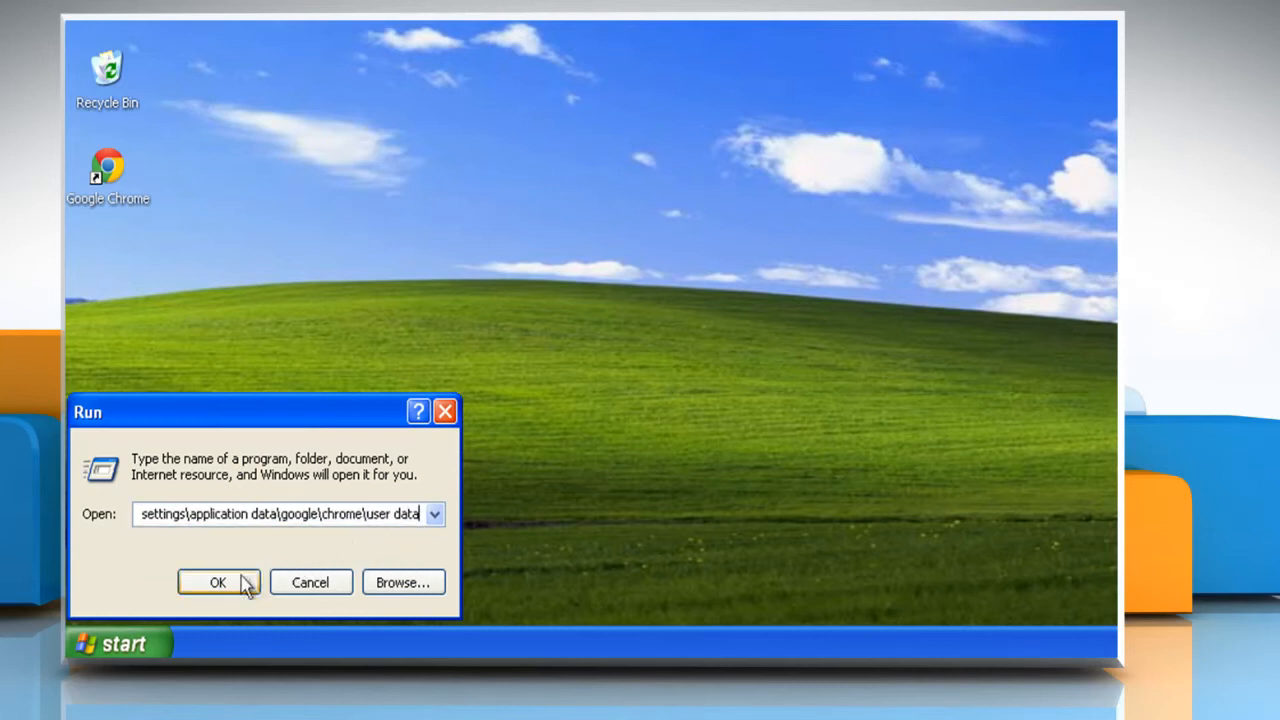
left_click(217, 582)
type("Bac")
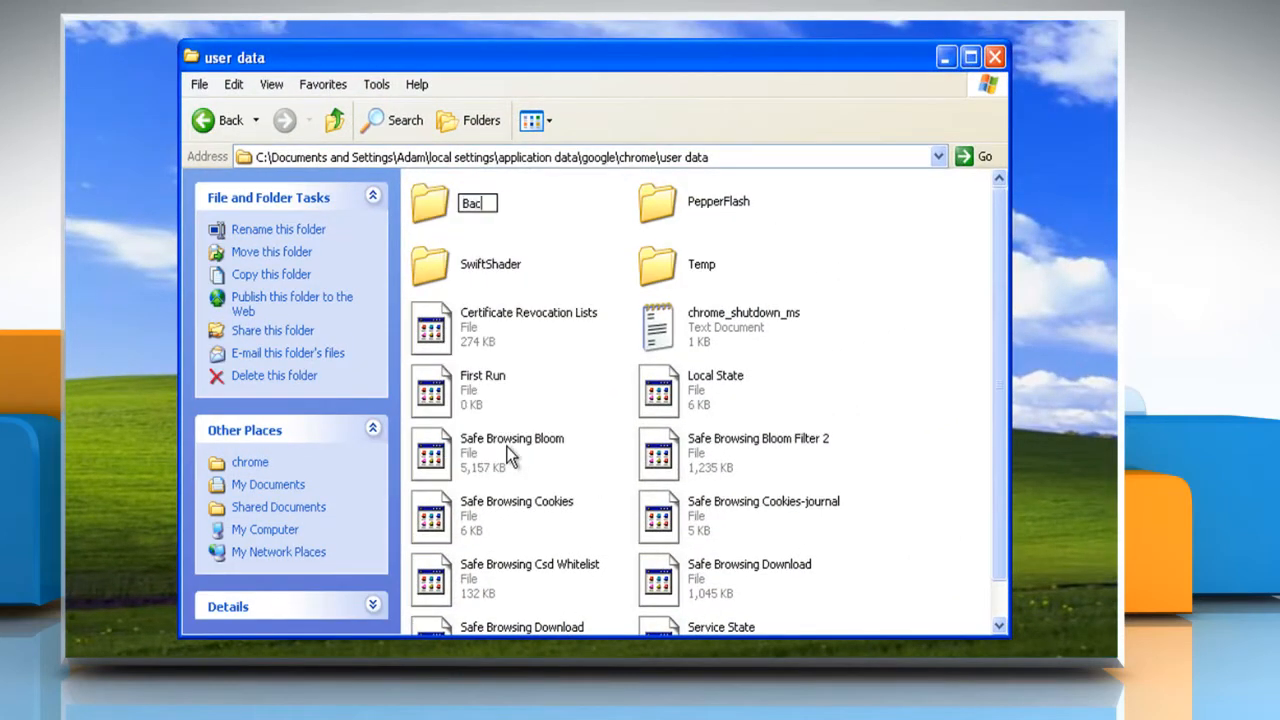
Cut the renamed Backup folder and paste it into the chrome folder beside User Data.
right_click(430, 203)
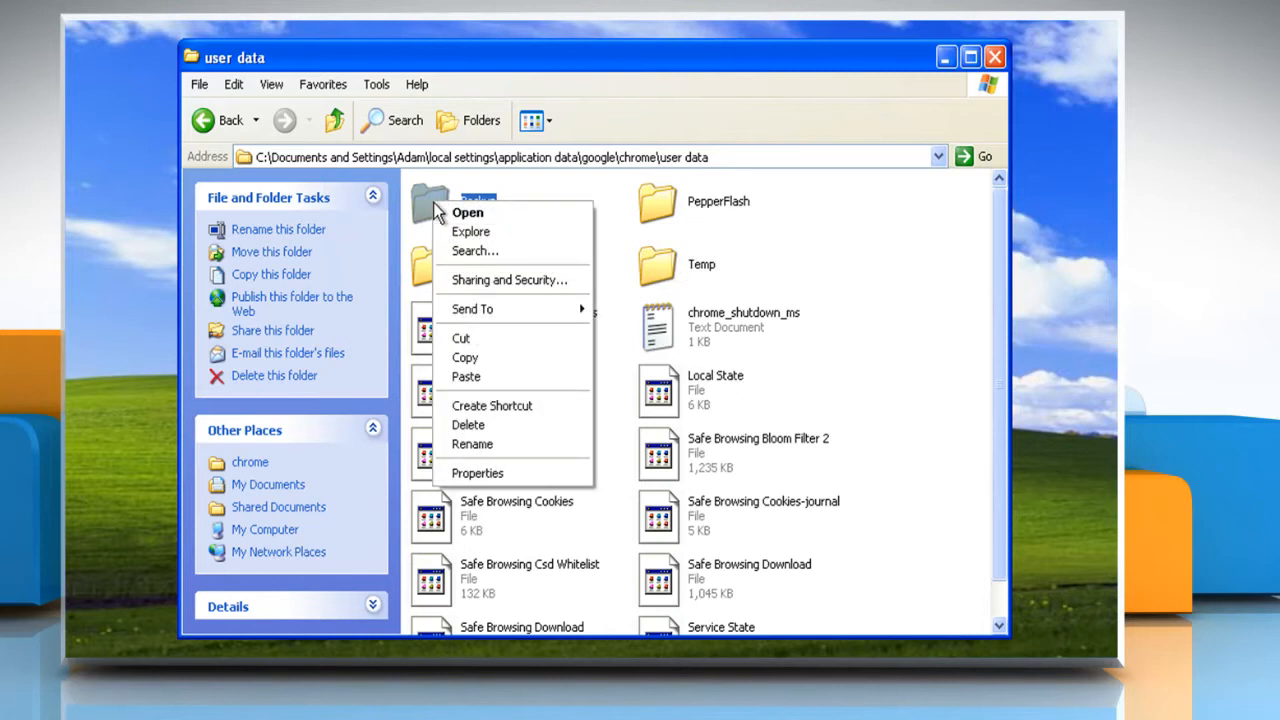
left_click(334, 120)
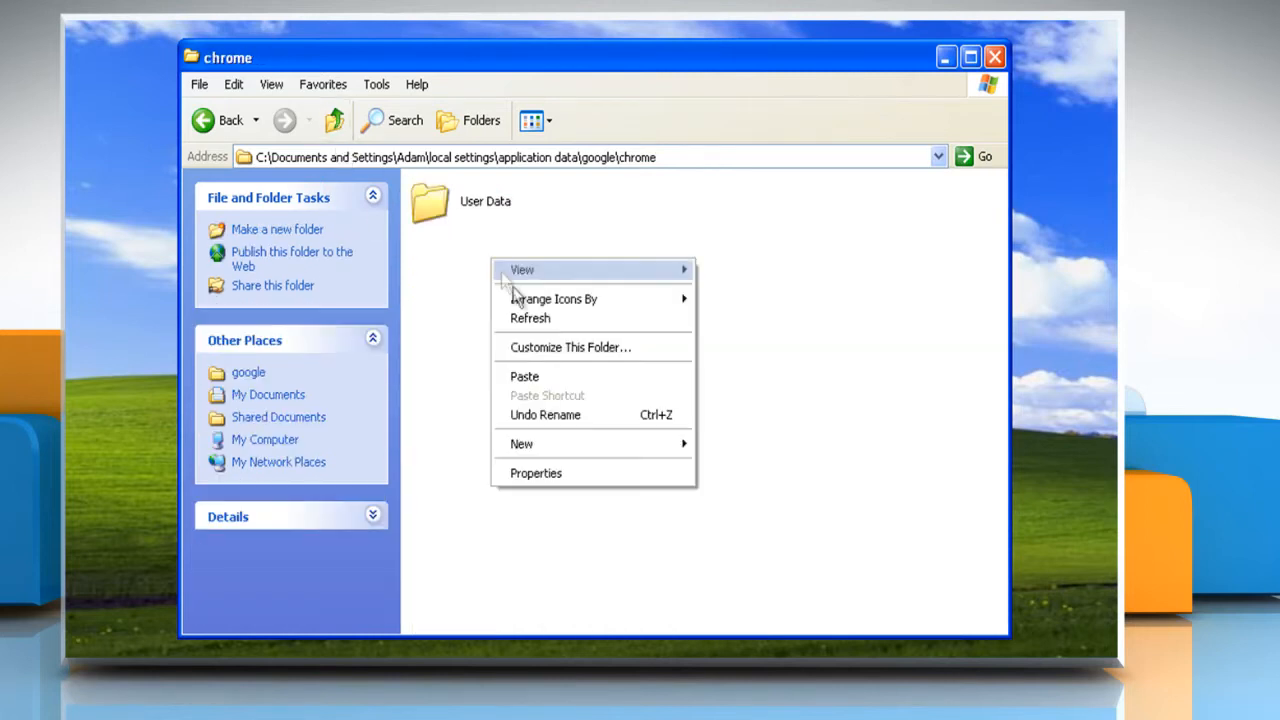
left_click(524, 376)
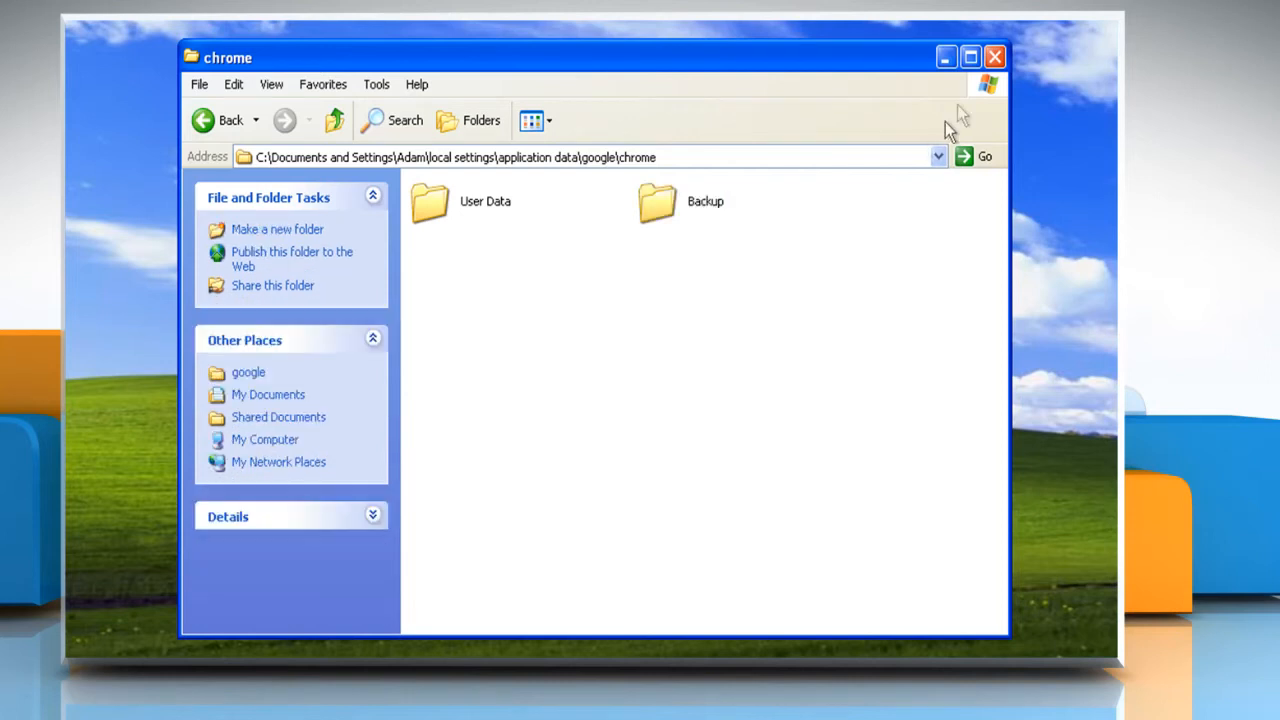
Close the chrome folder window and launch Google Chrome so it regenerates a Default profile.
left_click(995, 56)
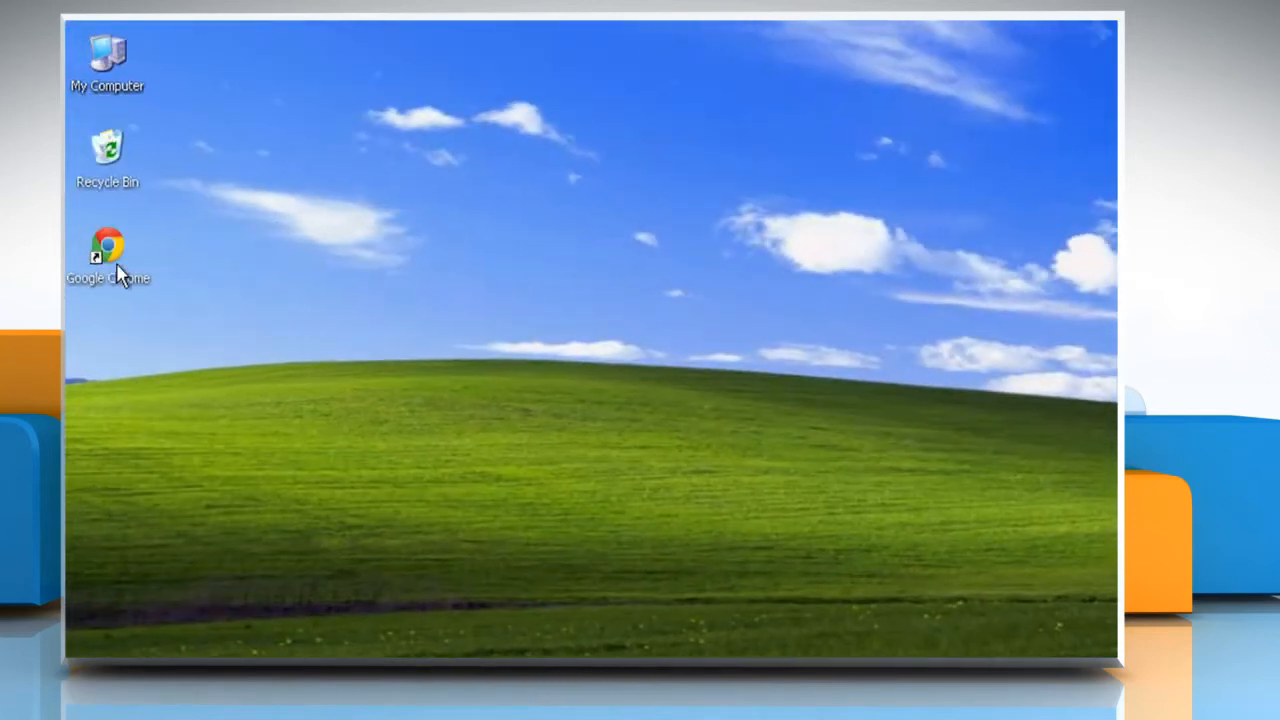
double_click(107, 255)
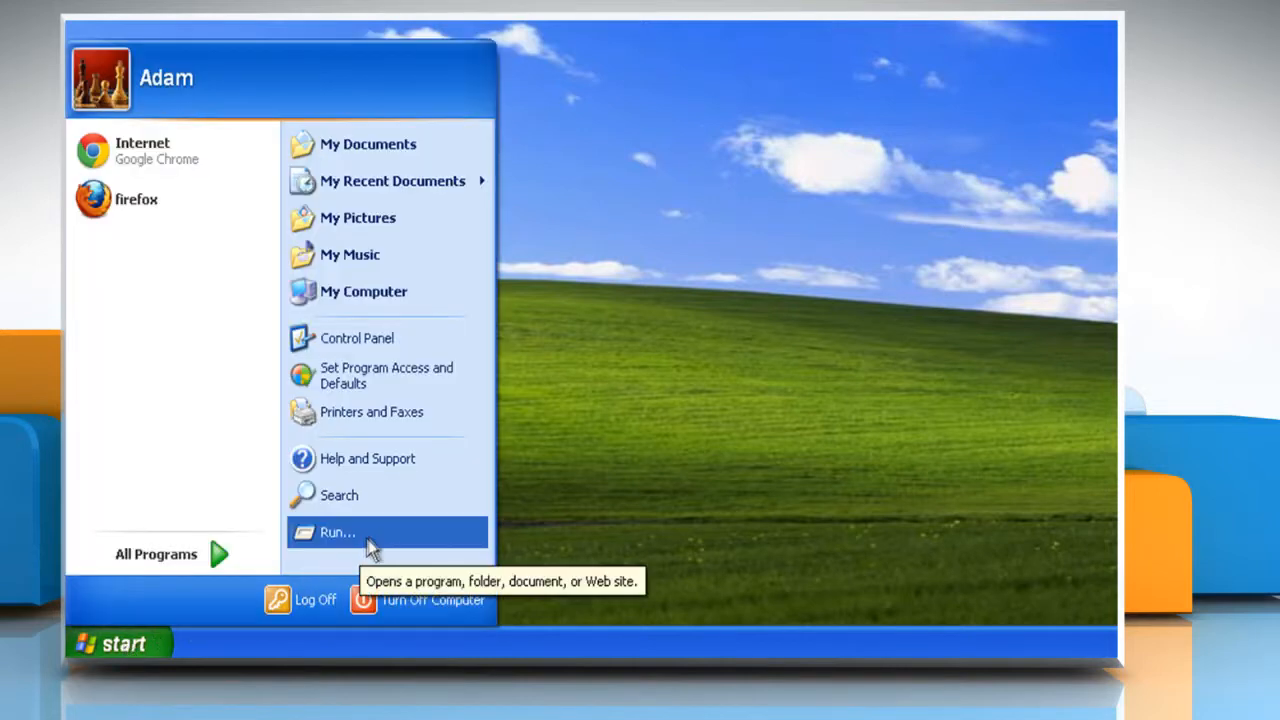
Run the same user data path again to reach the folder now holding a fresh Default folder.
left_click(337, 531)
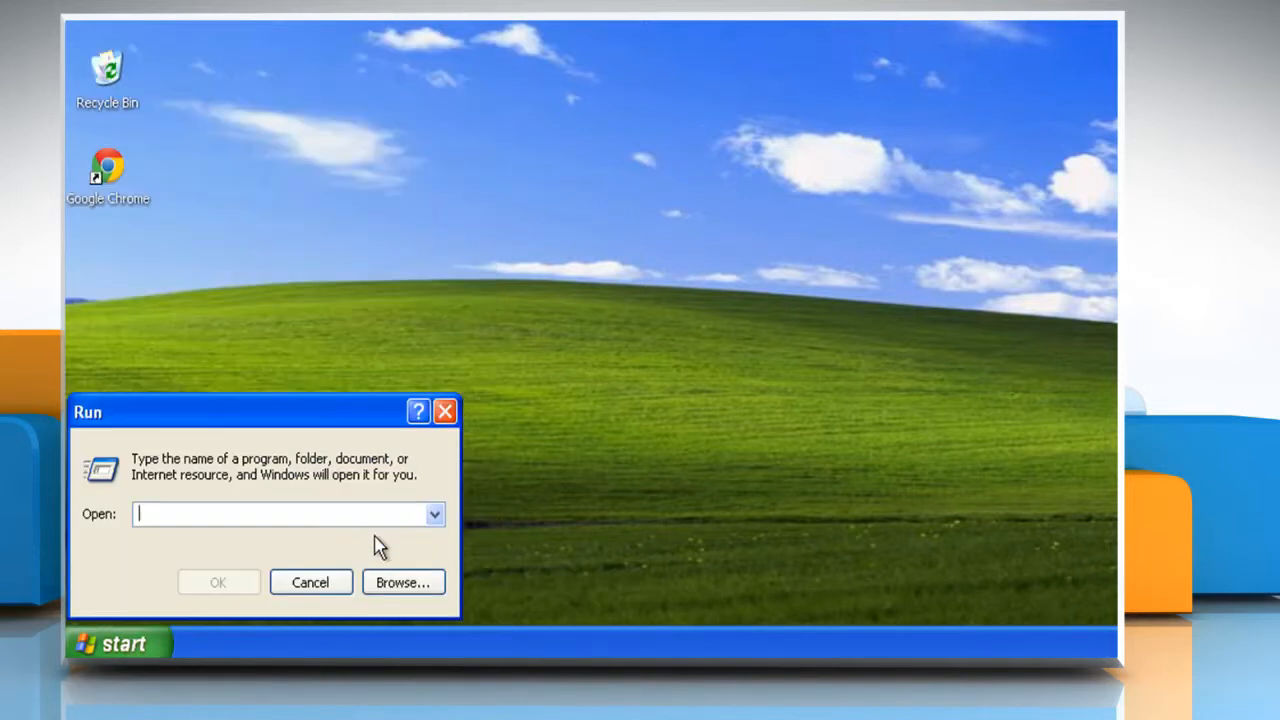
type("%userprofile%\\")
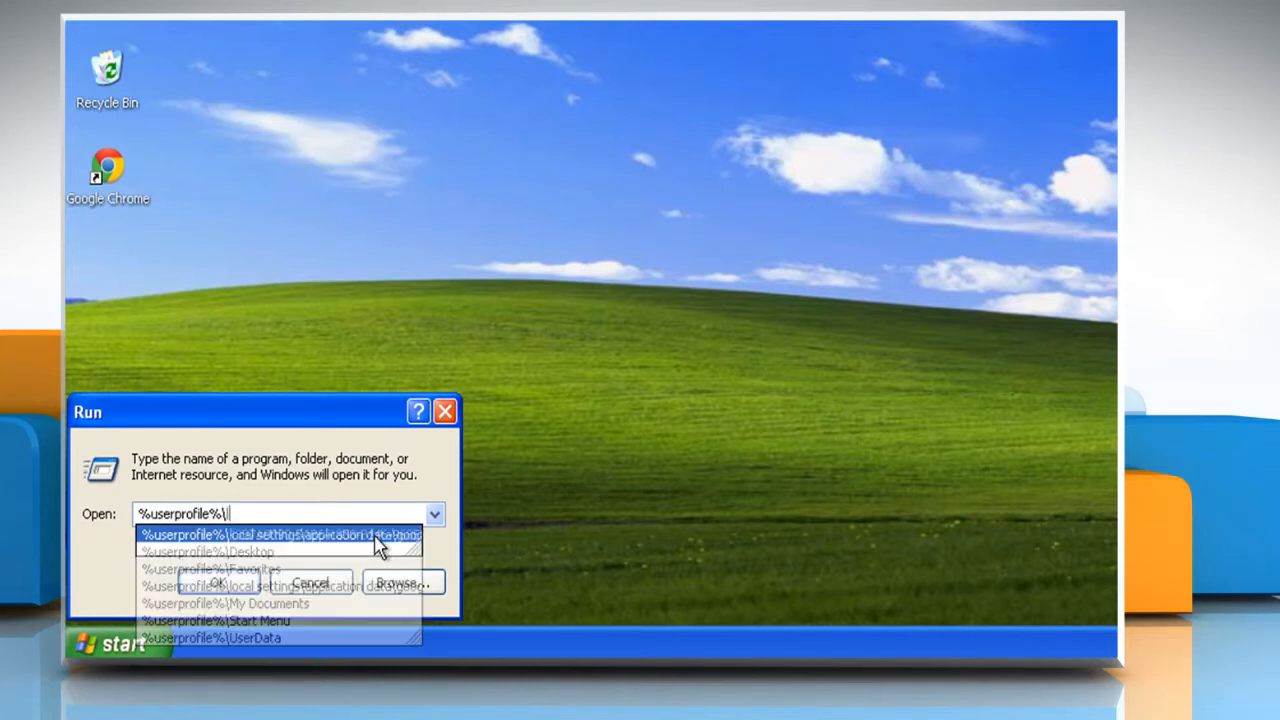
type("local setting")
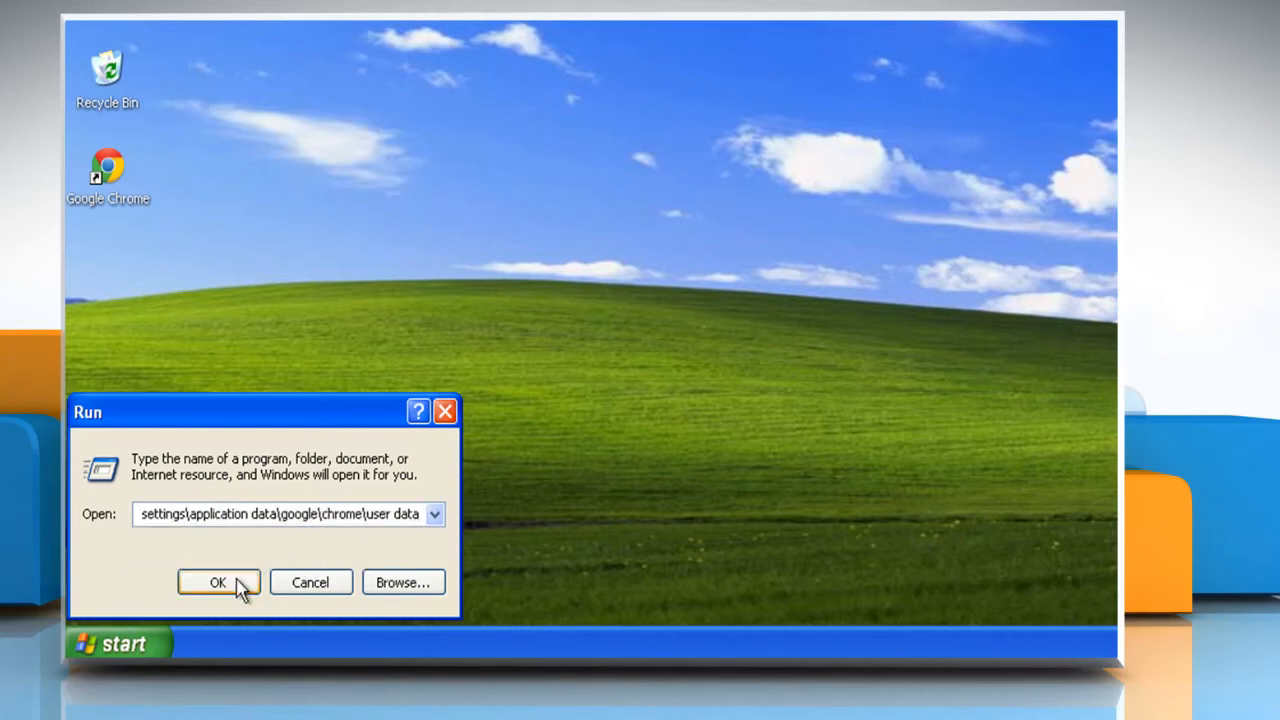
left_click(218, 582)
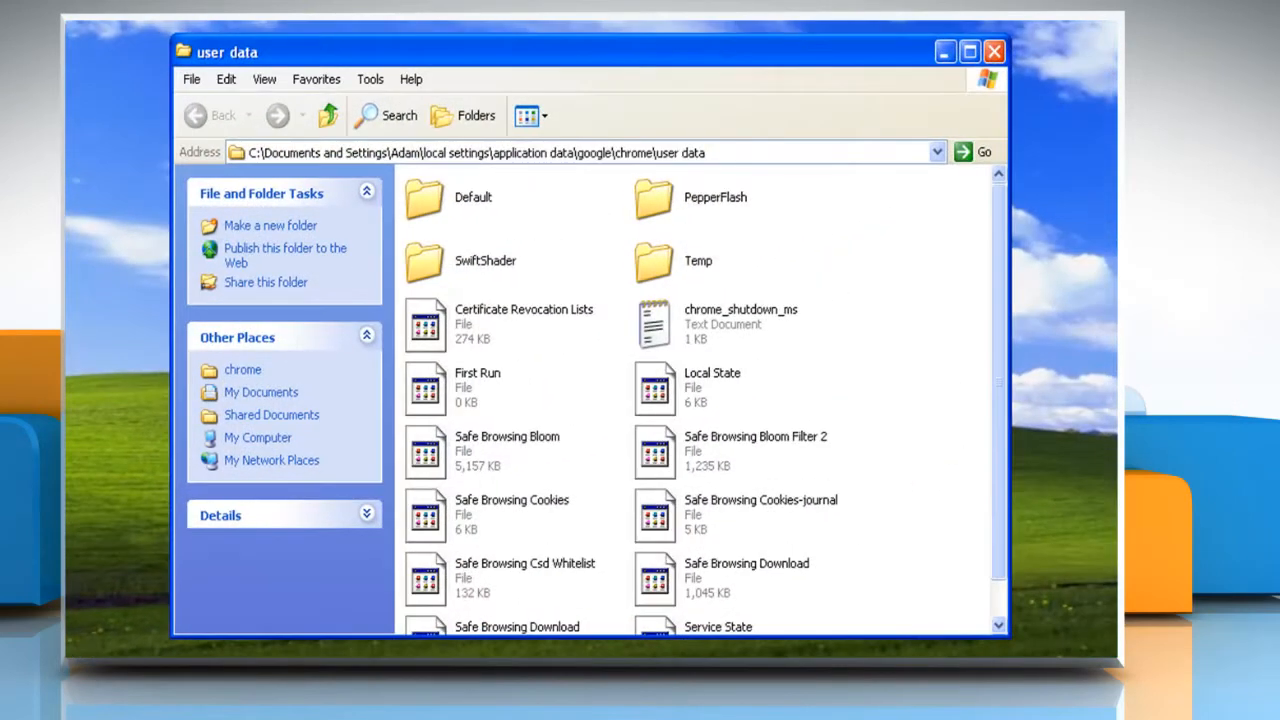
mouse_move(440, 210)
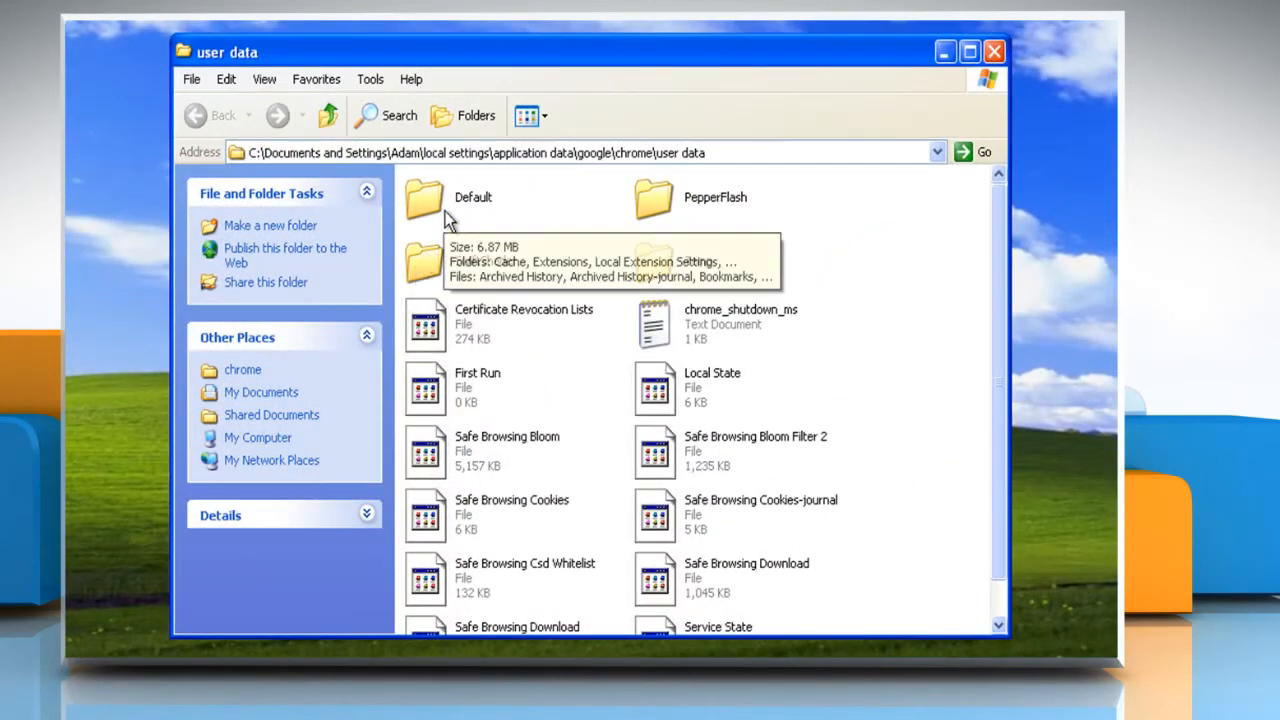